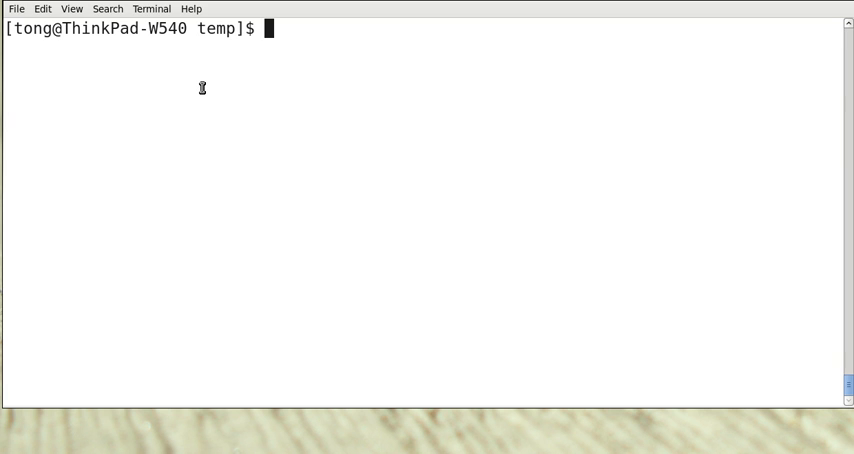
Step: Start a vi command at the prompt after erasing the partly typed cps
{"action": "type", "text": "c"}
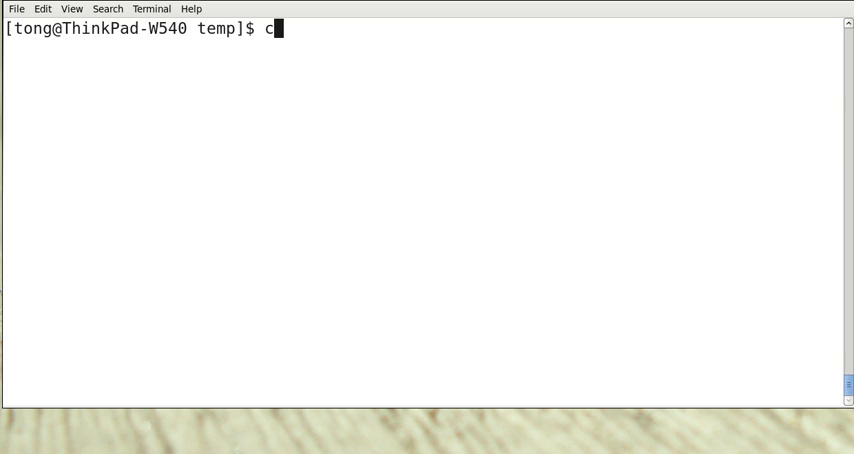
{"action": "type", "text": "ps"}
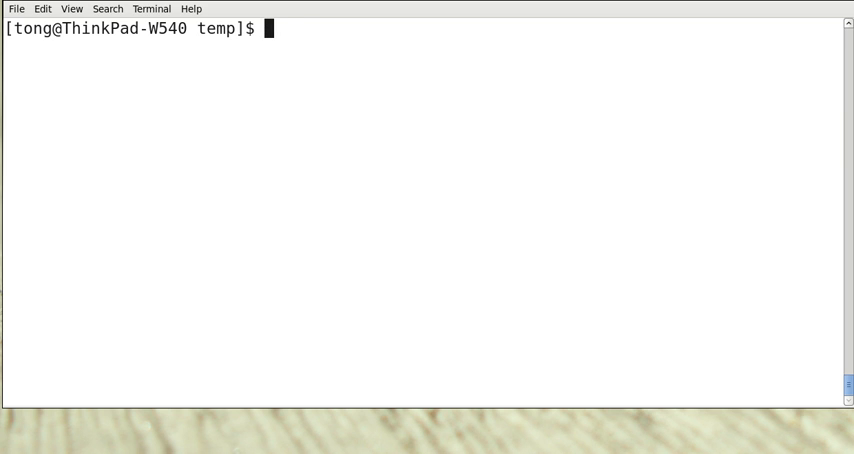
{"action": "type", "text": "vi"}
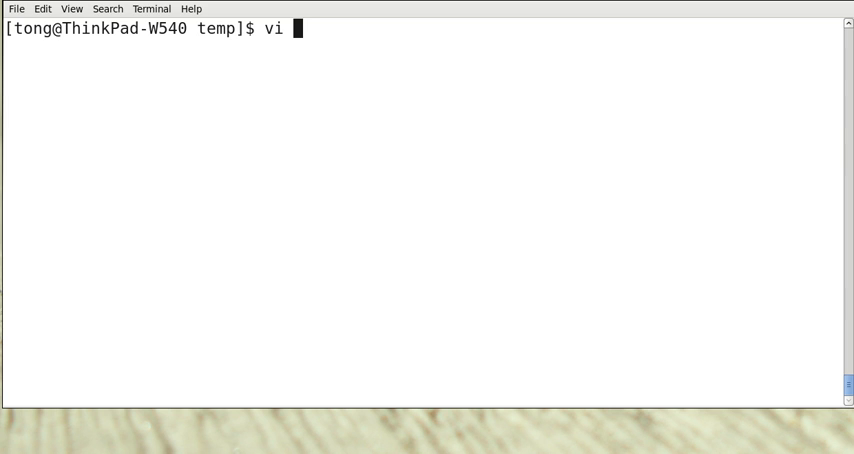
Step: Add '#define SYS_cps 21' after SYS_close in syscall.h
{"action": "type", "text": "syscall."}
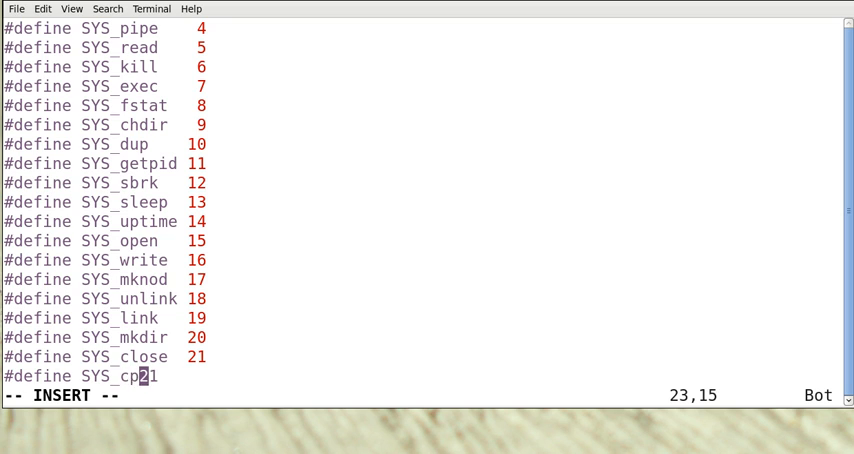
{"action": "type", "text": "s"}
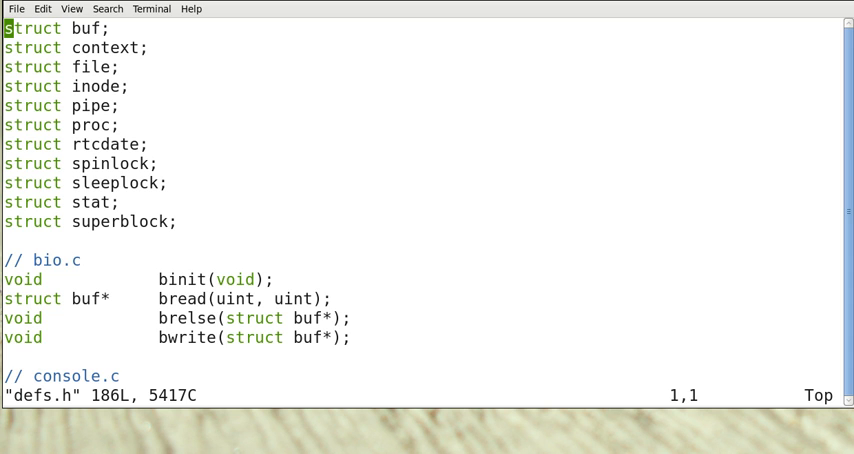
Step: Add 'int cps(void);' to the proc.c prototypes in defs.h and save it
{"action": "type", "text": "/pro"}
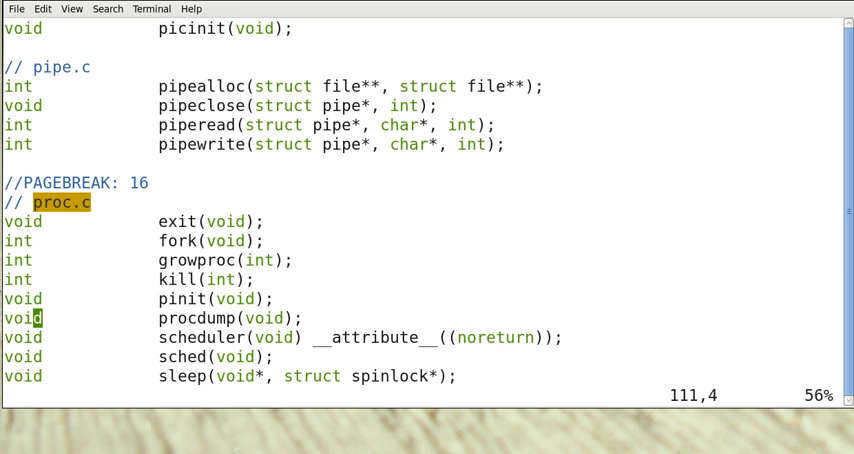
{"action": "scroll", "scroll_direction": "down", "scroll_amount": 3}
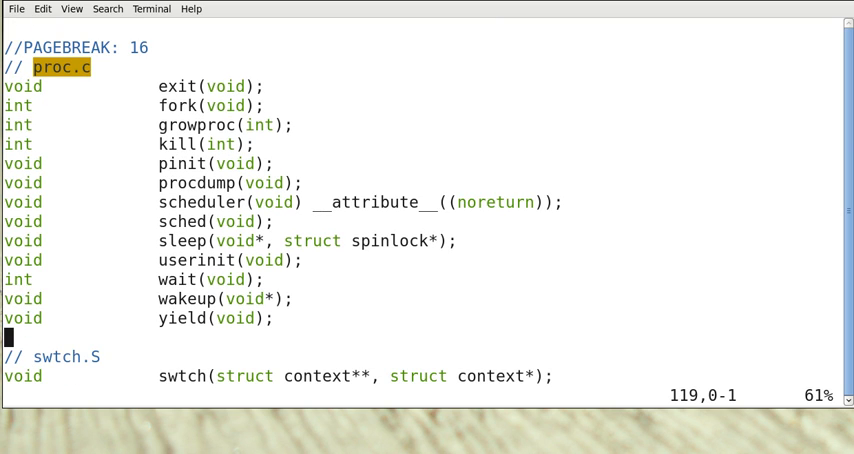
{"action": "type", "text": "int"}
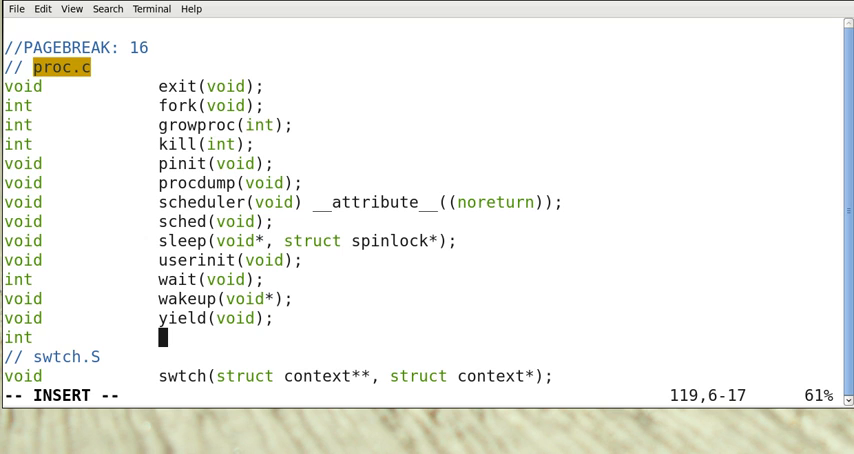
{"action": "type", "text": "cps"}
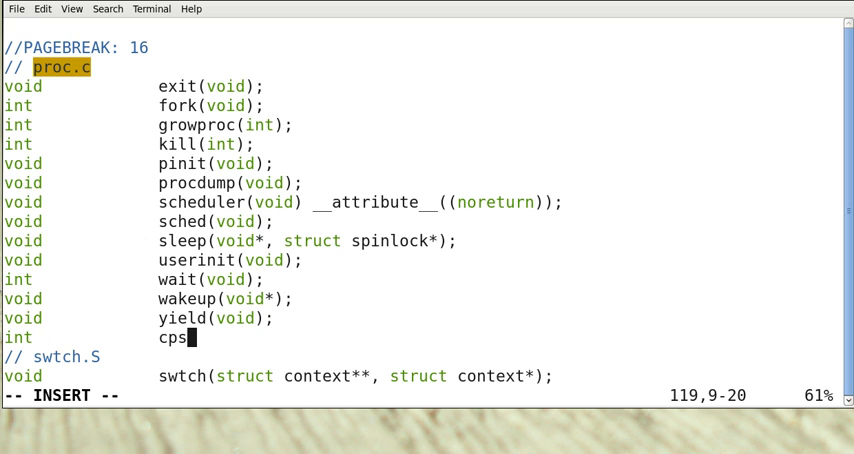
{"action": "type", "text": "(void);"}
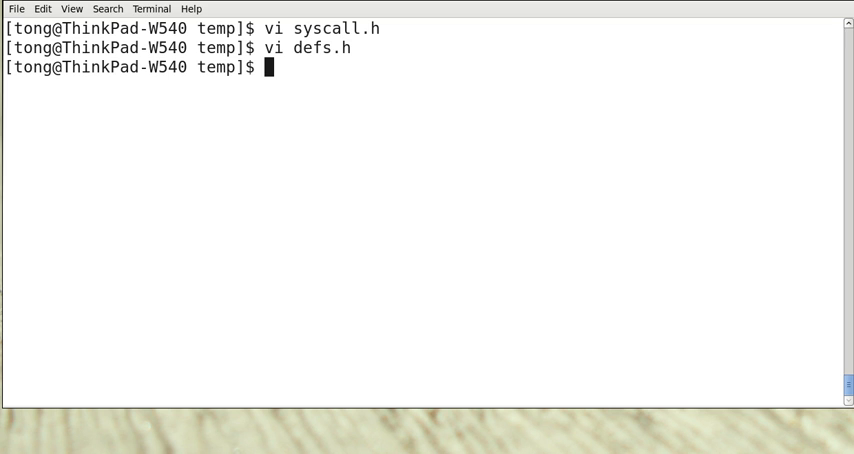
Step: Add 'int cps(void);' below uptime in user.h and save with :wq
{"action": "type", "text": "vi u"}
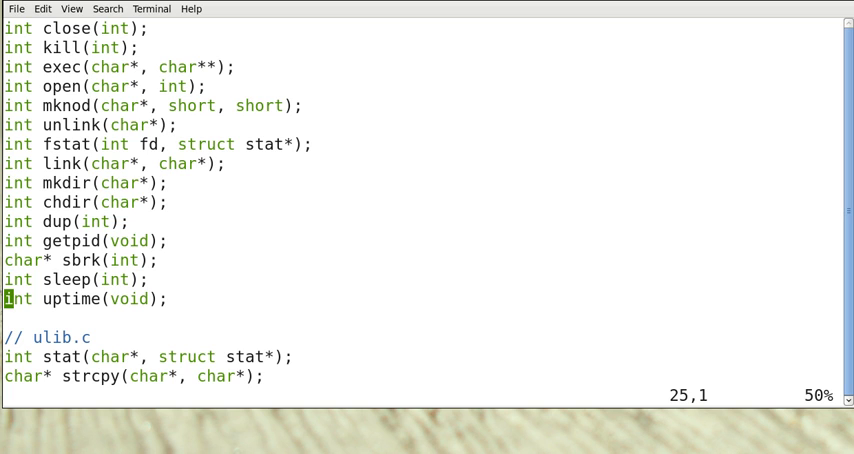
{"action": "mouse_move", "coordinate": [200, 36]}
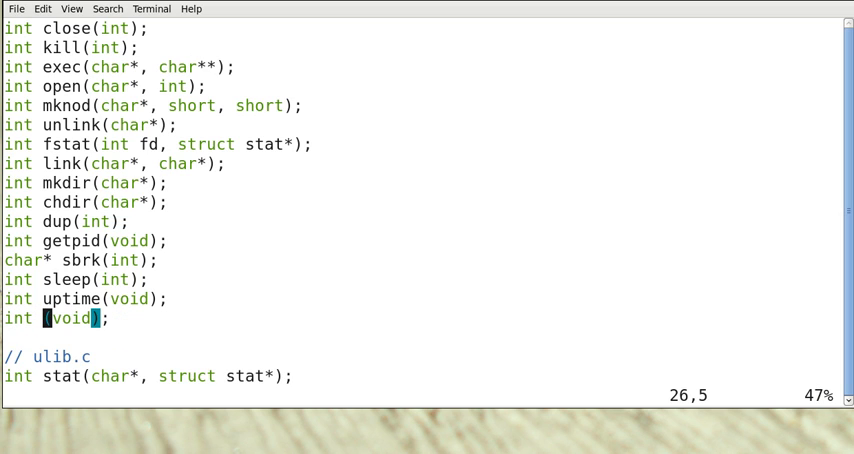
{"action": "type", "text": "cps"}
{"action": "left_click", "coordinate": [420, 394]}
{"action": "type", "text": ":wq"}
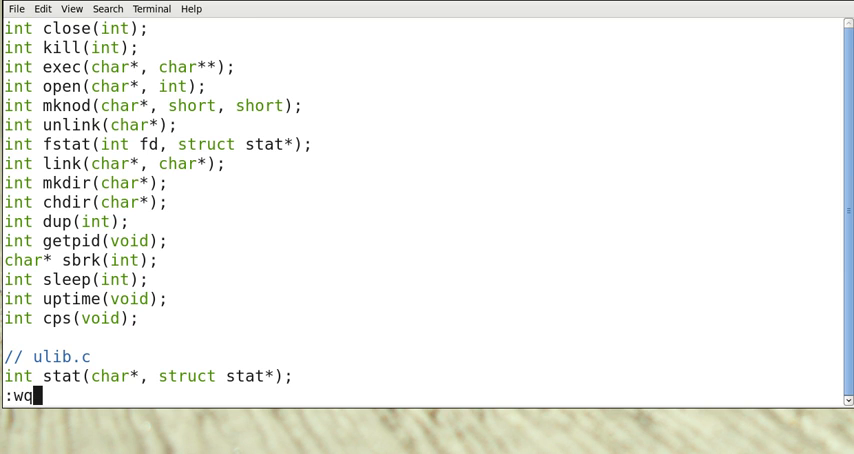
{"action": "key", "text": "Return"}
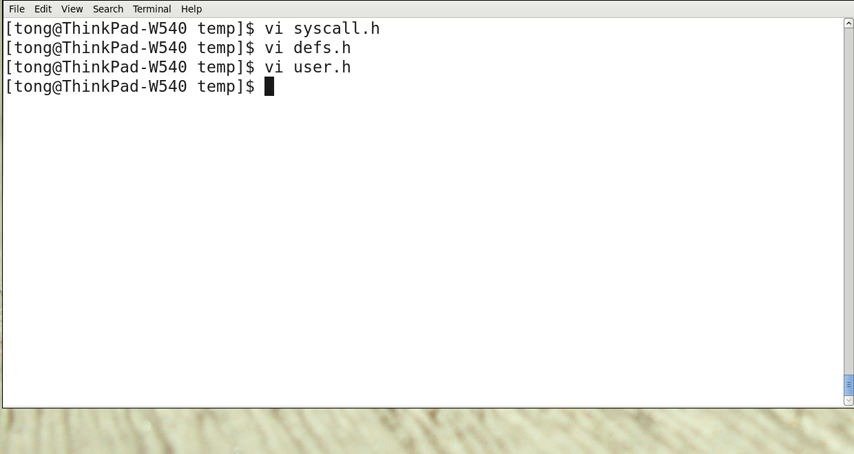
Step: Add an 'int sys_cps(void)' function header after sys_uptime in sysproc.c
{"action": "type", "text": "vi sy"}
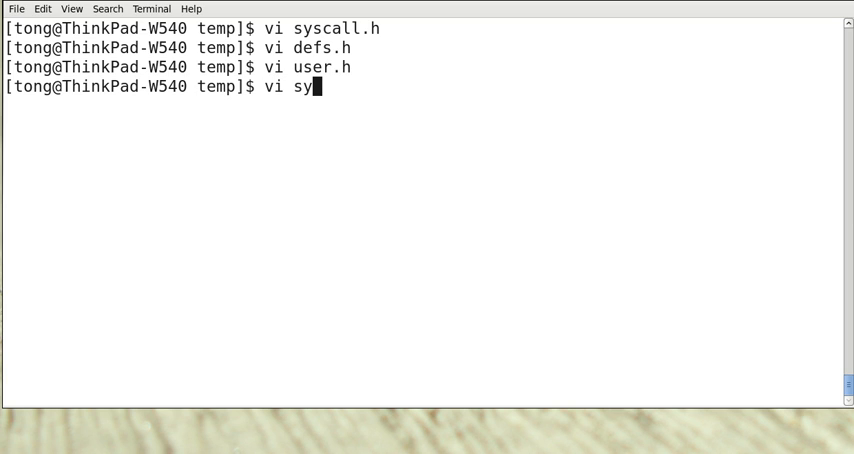
{"action": "type", "text": "sproc."}
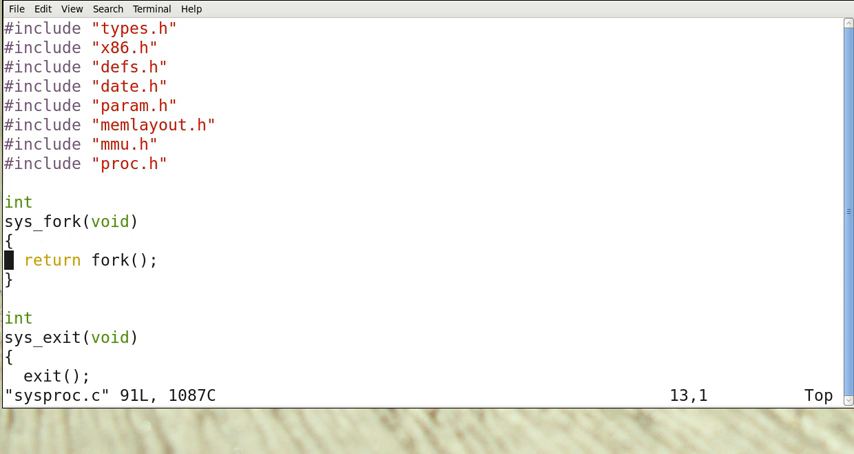
{"action": "scroll", "scroll_direction": "down", "scroll_amount": 3}
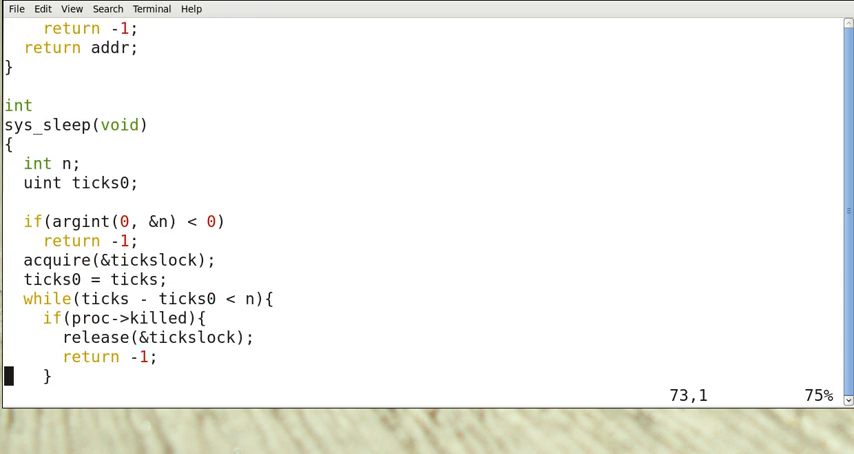
{"action": "scroll", "scroll_direction": "down", "scroll_amount": 3}
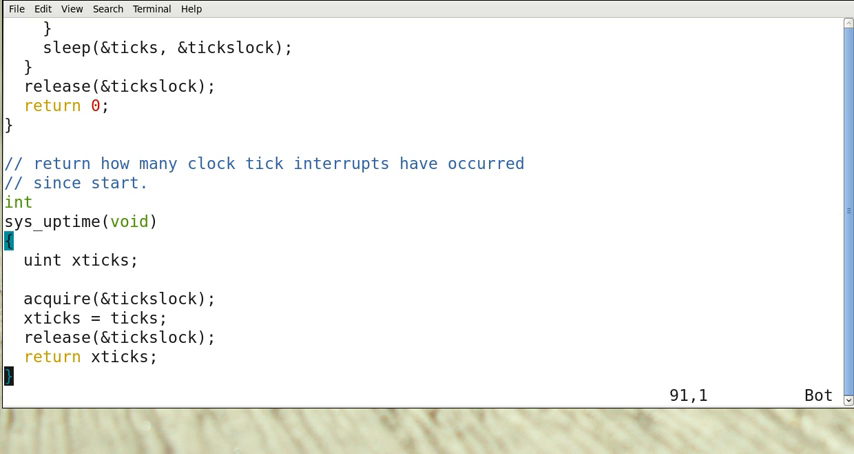
{"action": "key", "text": "i"}
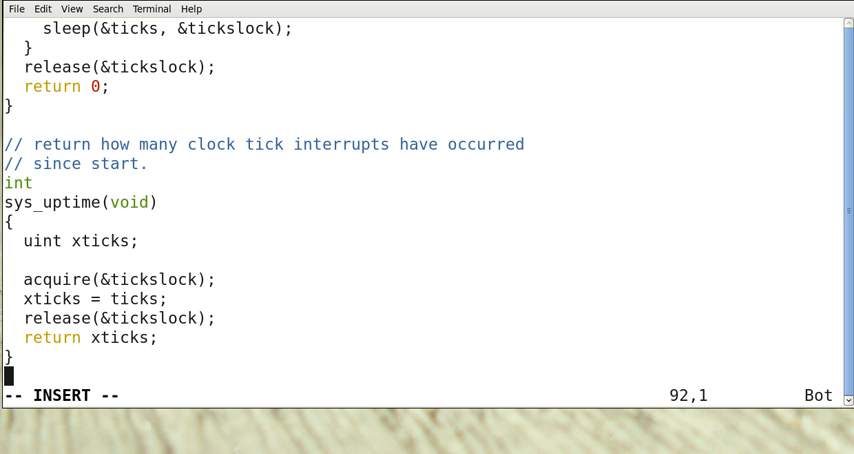
{"action": "type", "text": "int"}
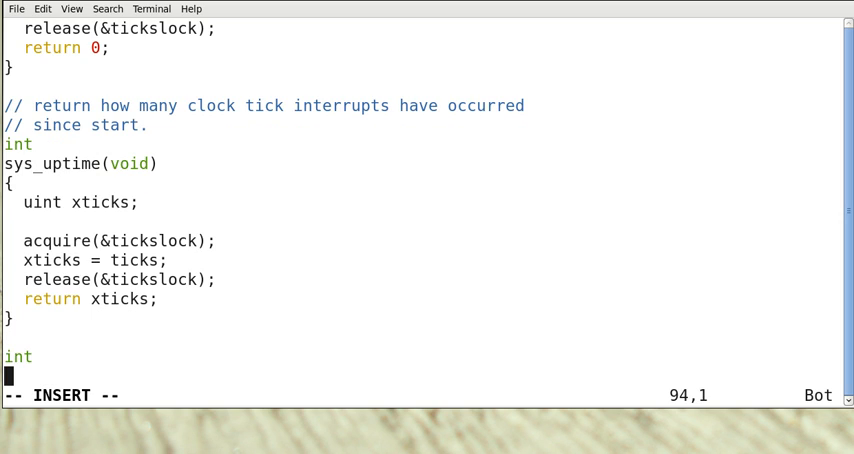
{"action": "type", "text": "sys_cps"}
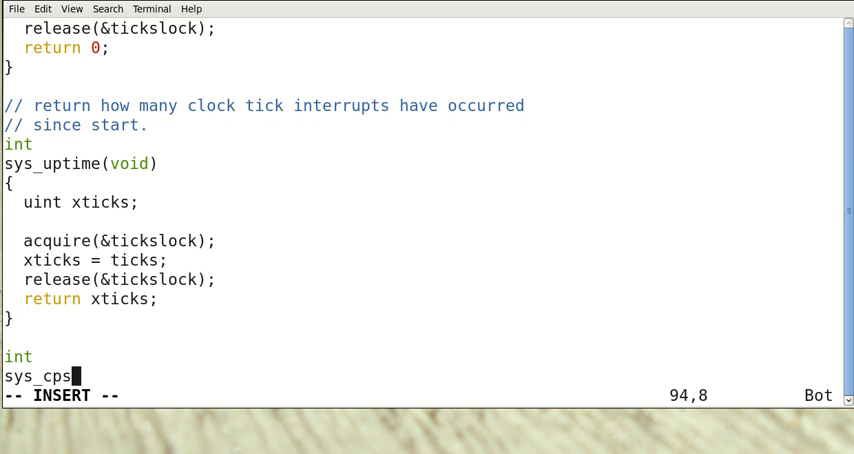
{"action": "type", "text": "( v"}
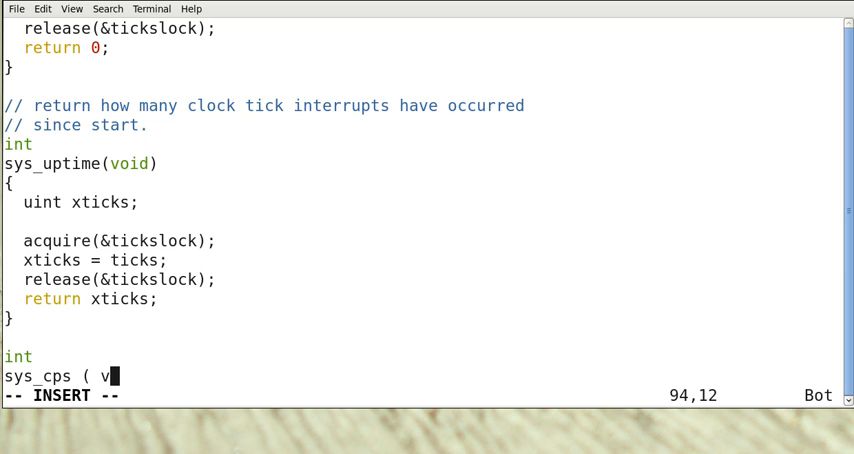
{"action": "type", "text": "oid )"}
{"action": "type", "text": "{"}
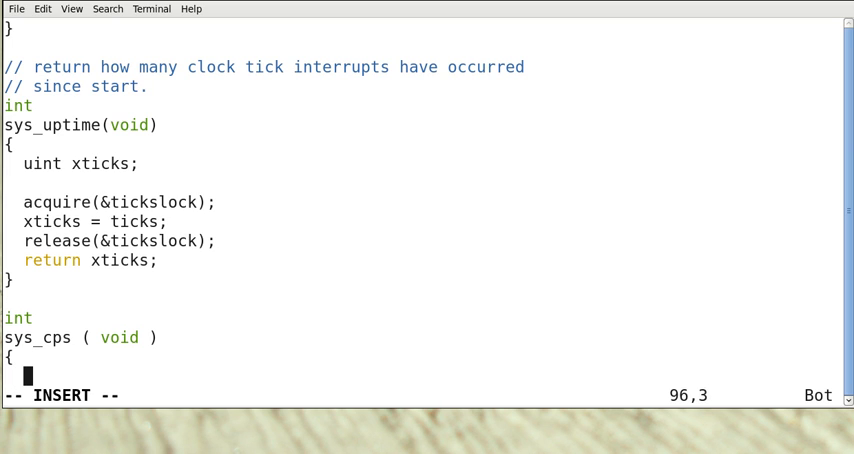
Step: Make sys_cps return cps(), then save sysproc.c with :wq
{"action": "type", "text": "return"}
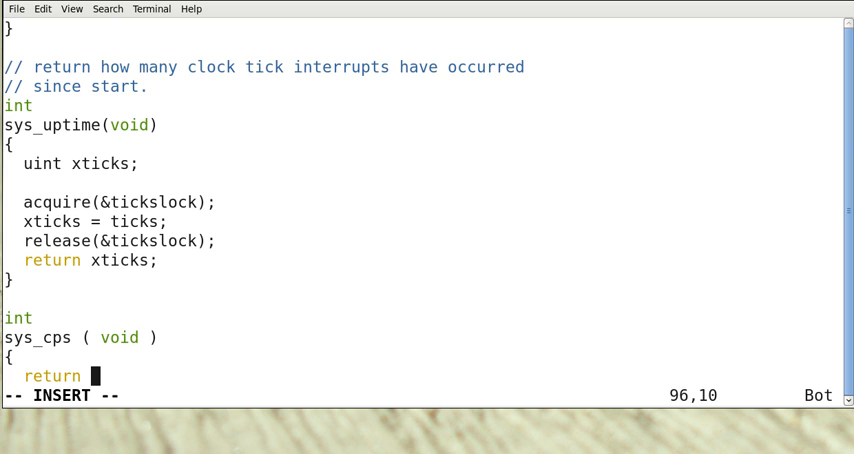
{"action": "type", "text": "cps ("}
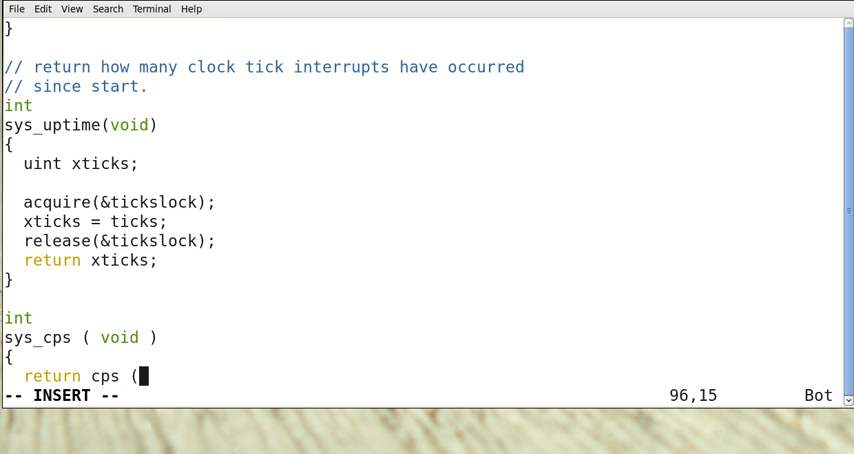
{"action": "type", "text": ");"}
{"action": "left_click", "coordinate": [420, 394]}
{"action": "type", "text": ":wq"}
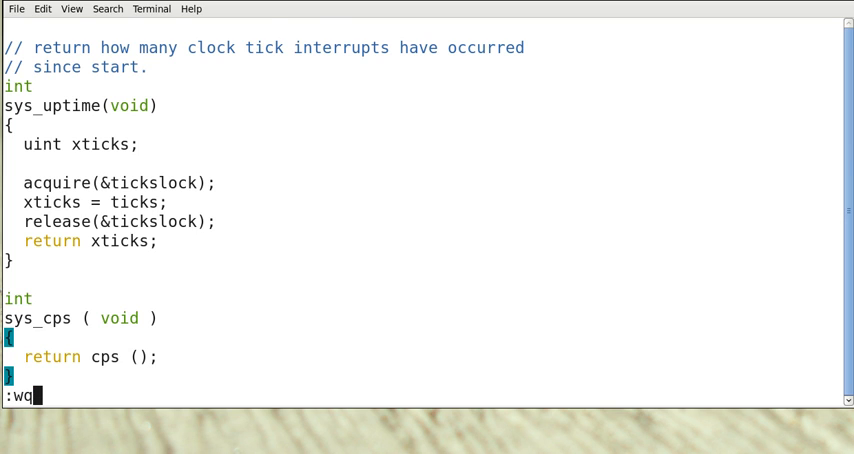
{"action": "key", "text": "Return"}
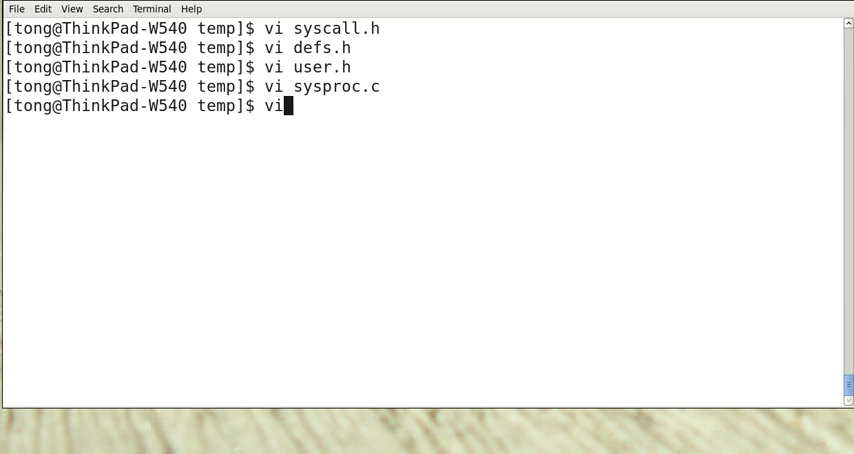
{"action": "type", "text": "\" \""}
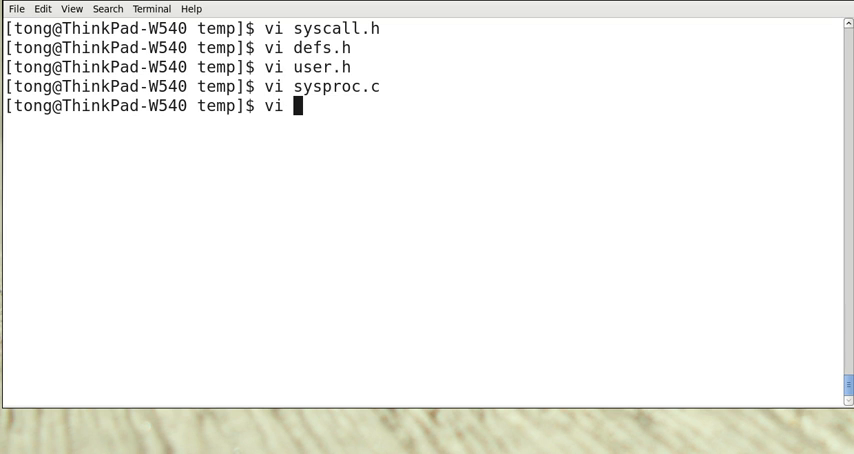
{"action": "type", "text": "us"}
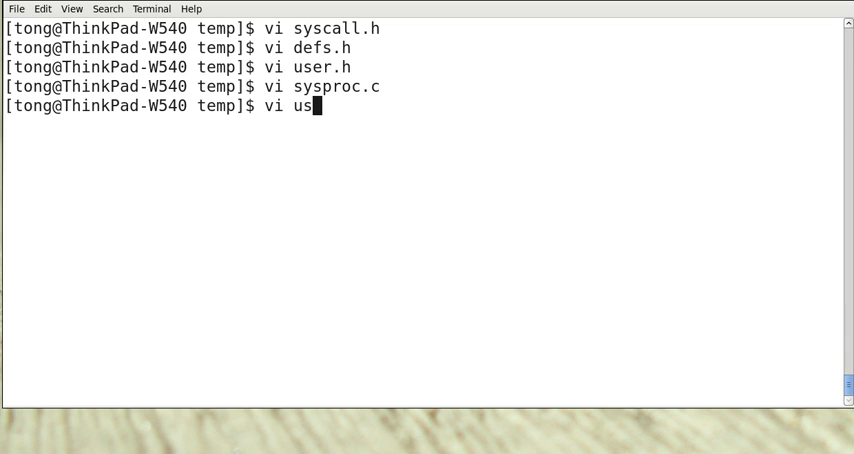
{"action": "type", "text": "ys.S"}
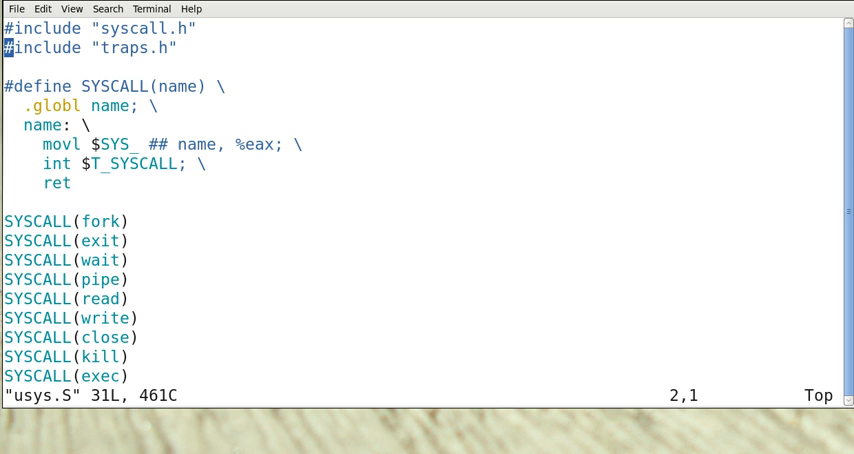
{"action": "scroll", "scroll_direction": "down", "scroll_amount": 3}
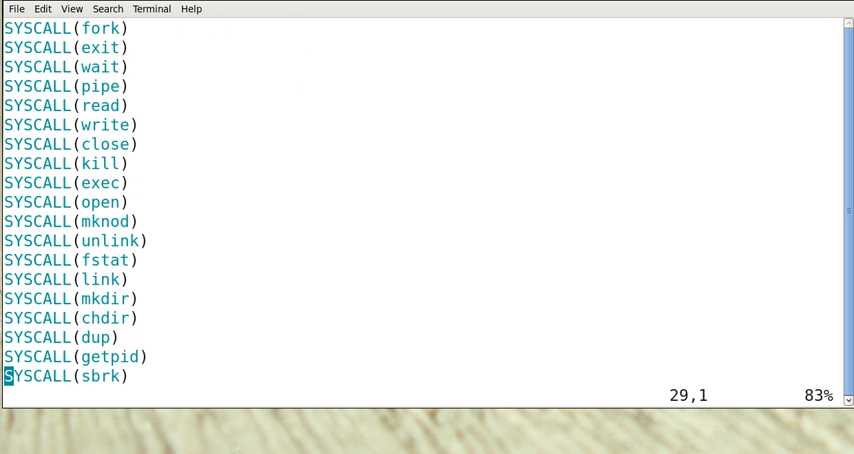
{"action": "scroll", "scroll_direction": "down", "scroll_amount": 3}
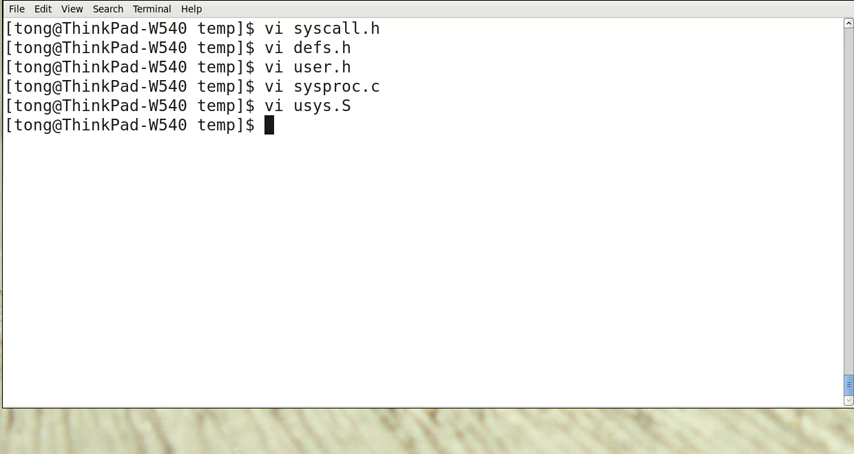
{"action": "mouse_move", "coordinate": [192, 28]}
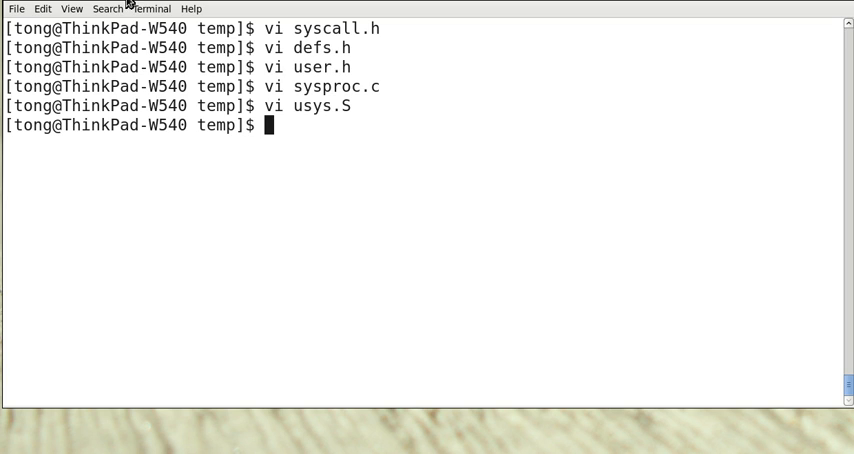
Step: Add 'extern int sys_cps(void);' to syscall.c
{"action": "type", "text": "vi sy"}
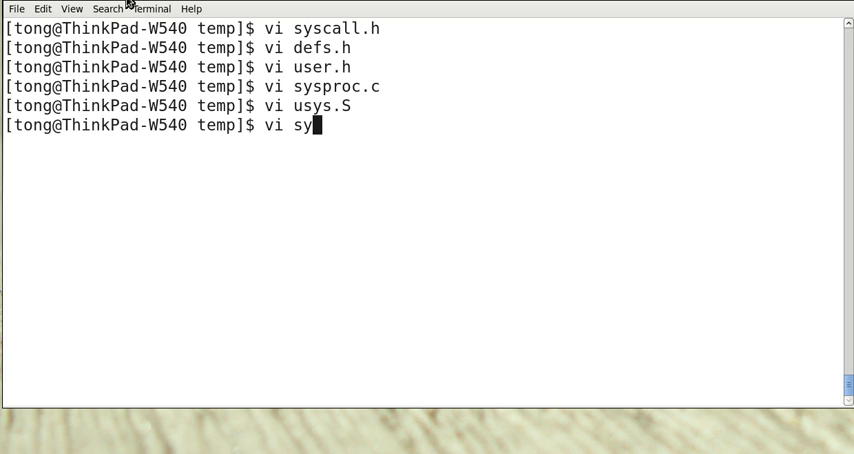
{"action": "type", "text": "scall."}
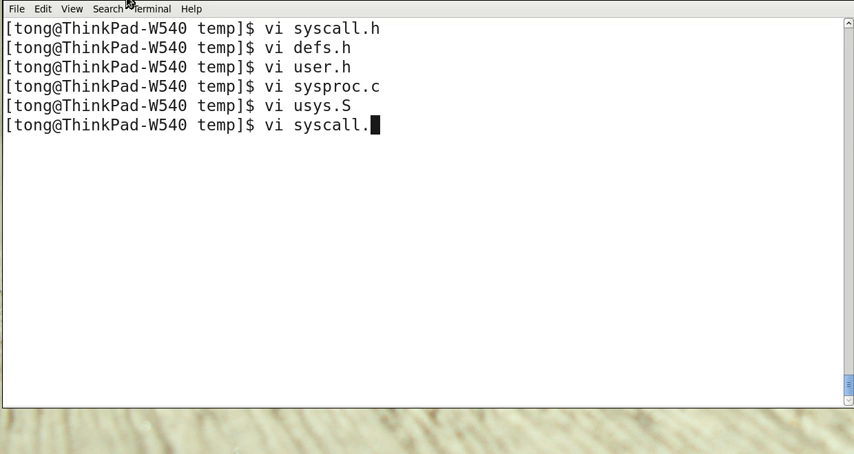
{"action": "type", "text": "c"}
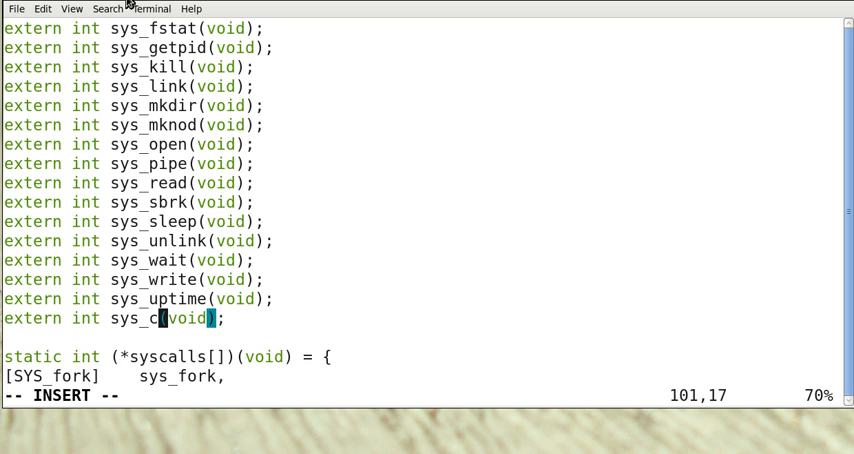
{"action": "type", "text": "ps"}
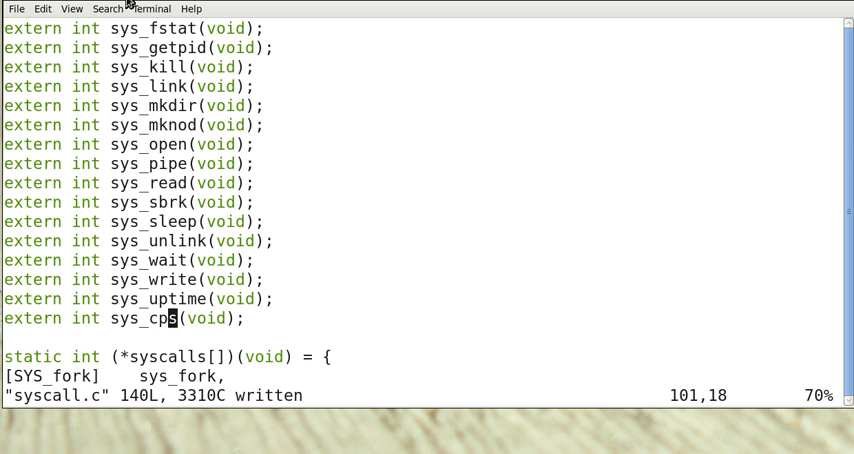
Step: Register '[SYS_cps] sys_cps,' in the syscalls table and save syscall.c
{"action": "type", "text": "/up"}
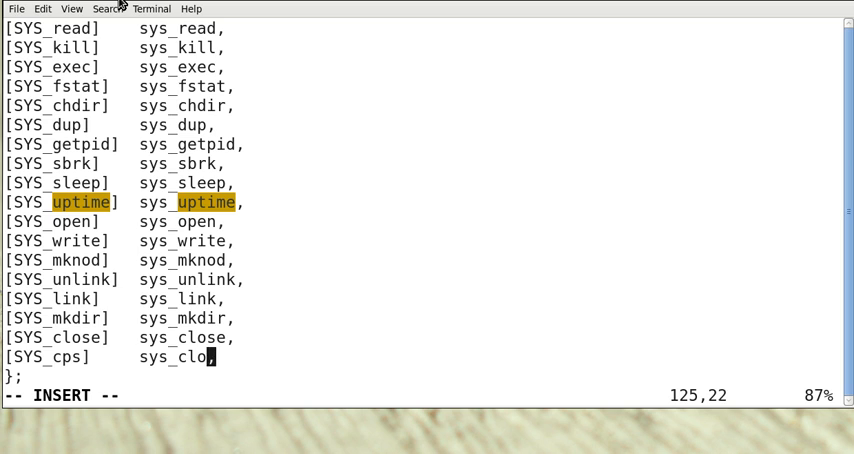
{"action": "key", "text": "BackSpace"}
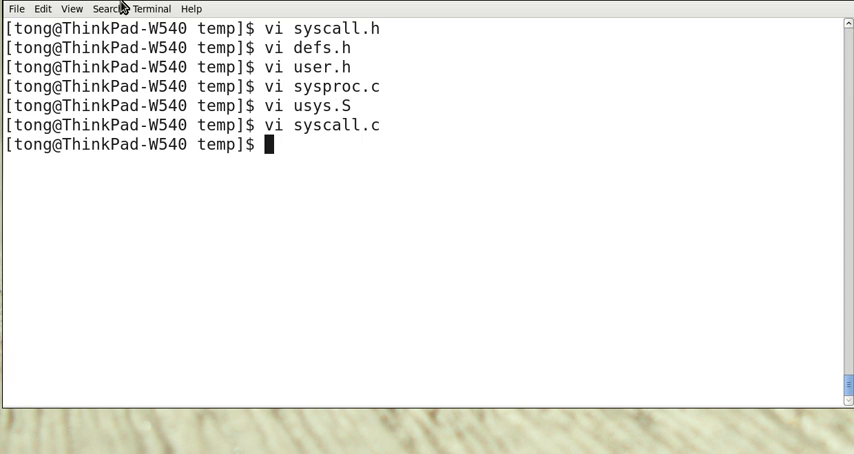
Step: Read the prepared cps() code into the end of proc.c with :r t1
{"action": "type", "text": "vi proc"}
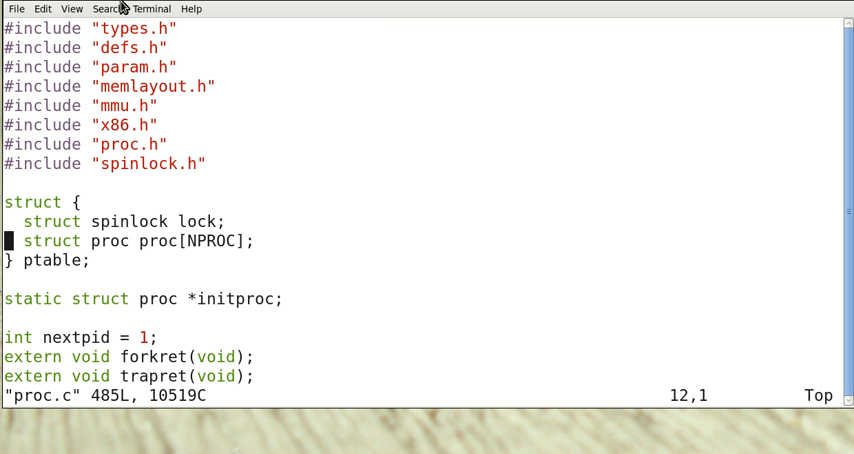
{"action": "scroll", "scroll_direction": "down", "scroll_amount": 3}
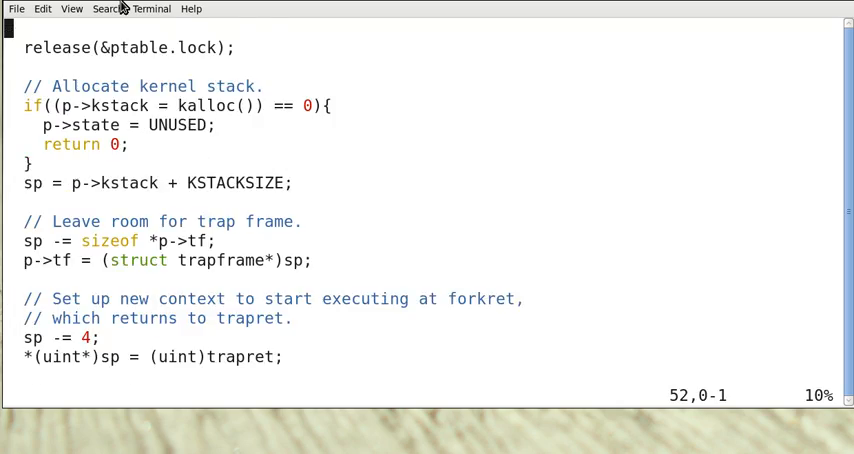
{"action": "key", "text": "G"}
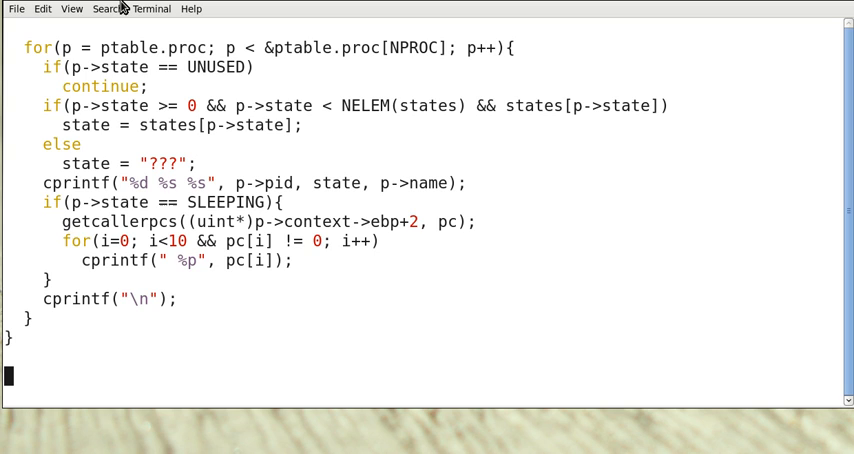
{"action": "type", "text": ":"}
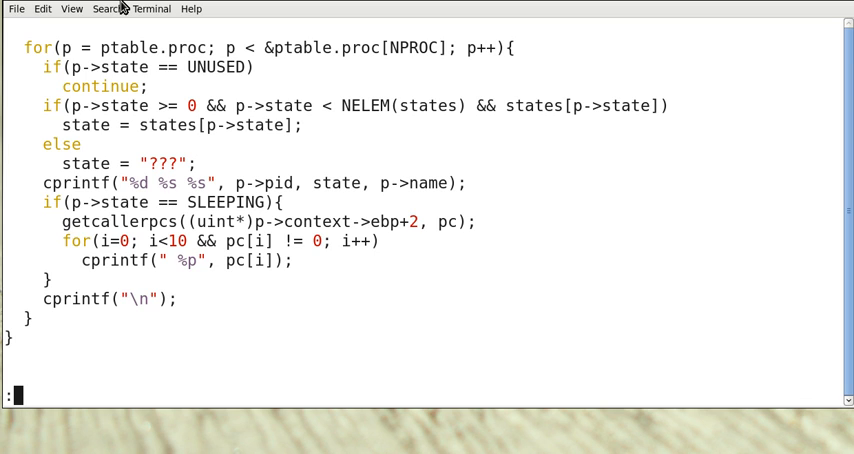
{"action": "type", "text": "r t"}
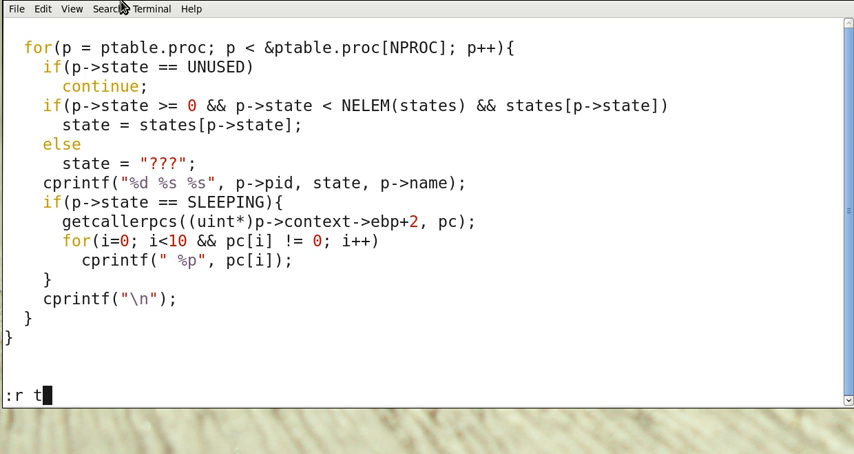
{"action": "type", "text": "1"}
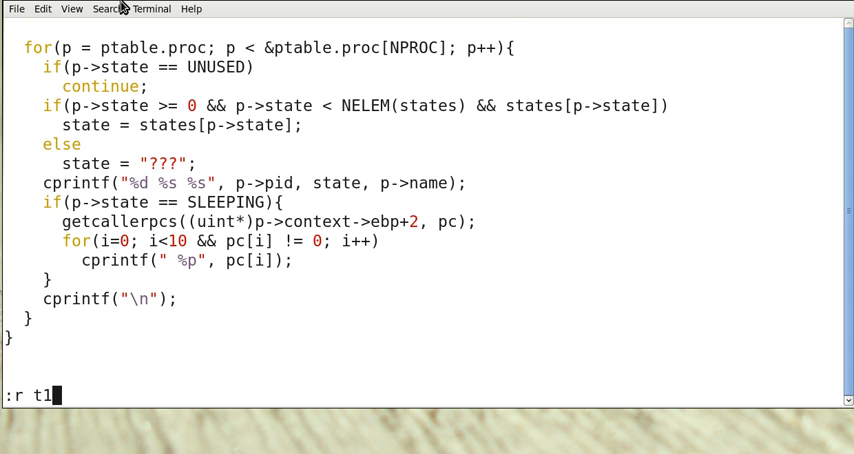
{"action": "key", "text": "Return"}
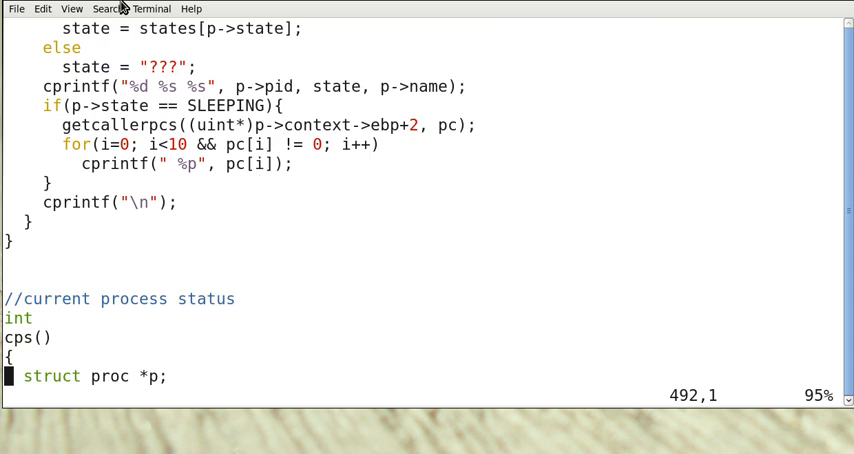
Step: Review the cps() loop printing each process's name, pid and state, then save proc.c
{"action": "scroll", "scroll_direction": "down", "scroll_amount": 3}
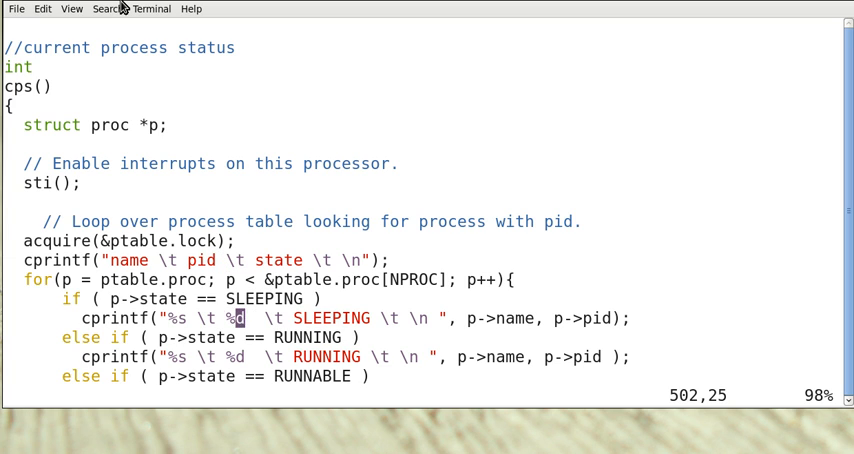
{"action": "scroll", "scroll_direction": "down", "scroll_amount": 3}
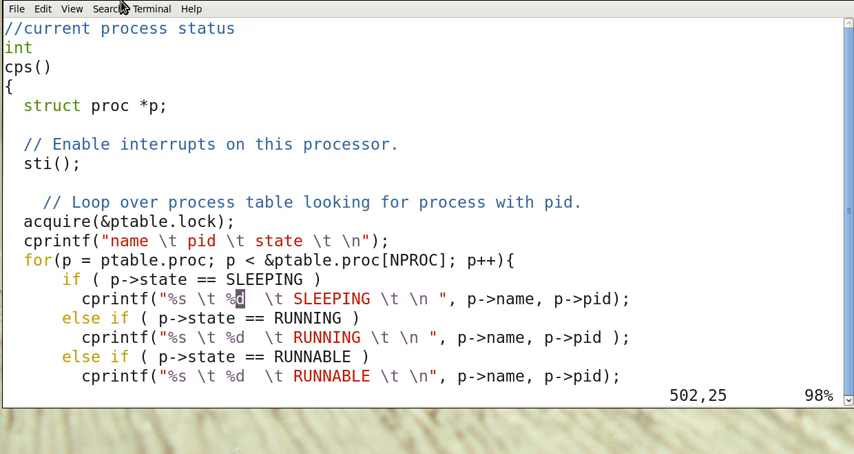
{"action": "left_click", "coordinate": [148, 260]}
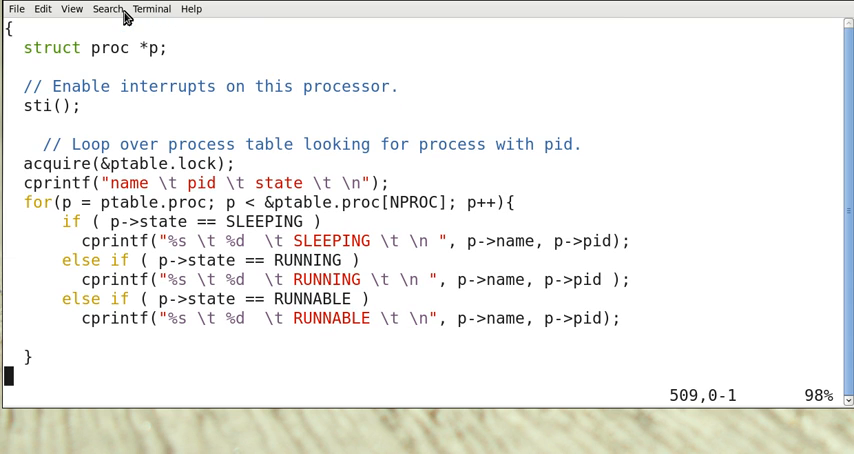
{"action": "scroll", "scroll_direction": "down", "scroll_amount": 3}
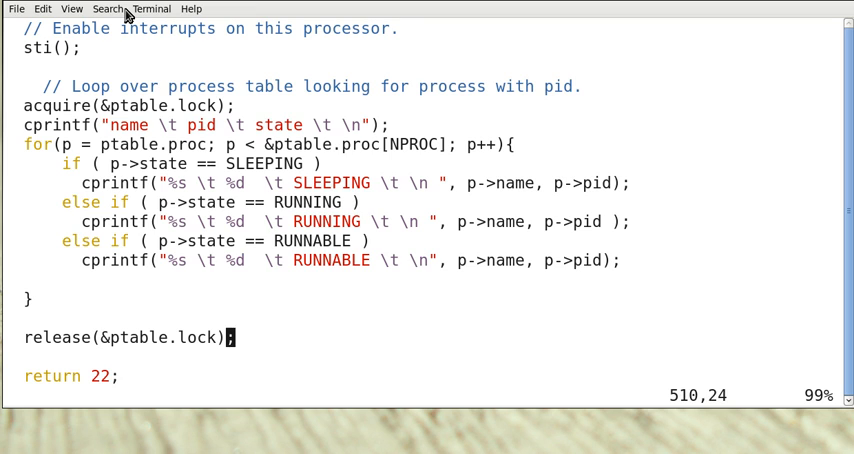
{"action": "scroll", "scroll_direction": "down", "scroll_amount": 3}
{"action": "type", "text": "vi p"}
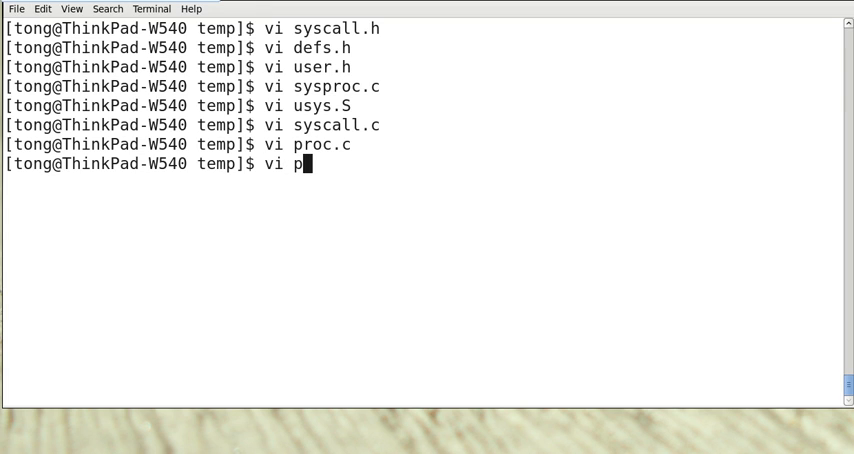
Step: Create ps.c, read the prepared code in with :r, and save it
{"action": "type", "text": "s.c"}
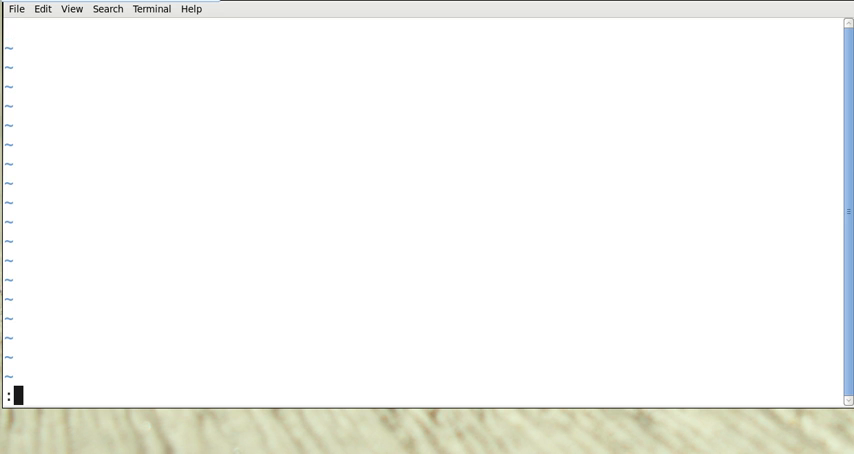
{"action": "type", "text": "r t"}
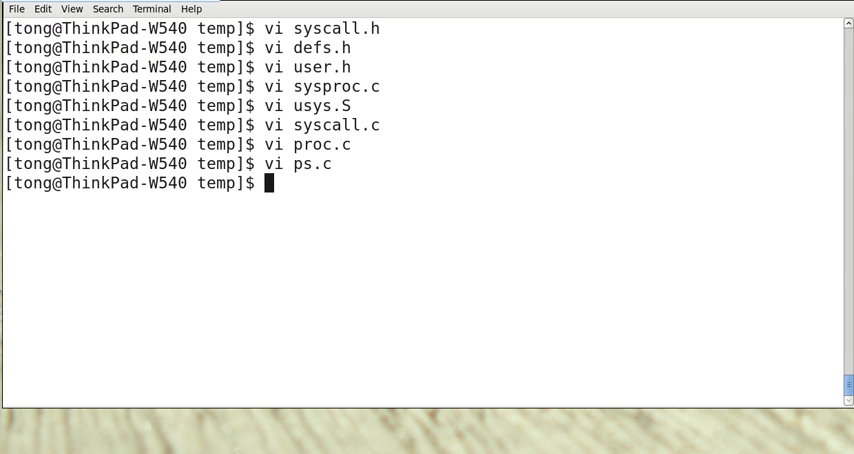
Step: Add _ps to the user programs list in the Makefile and save it
{"action": "type", "text": "vi"}
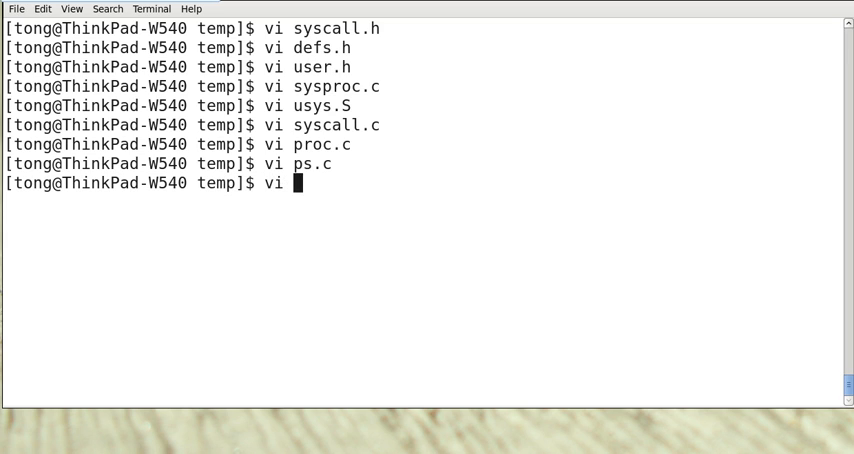
{"action": "type", "text": "Makefile"}
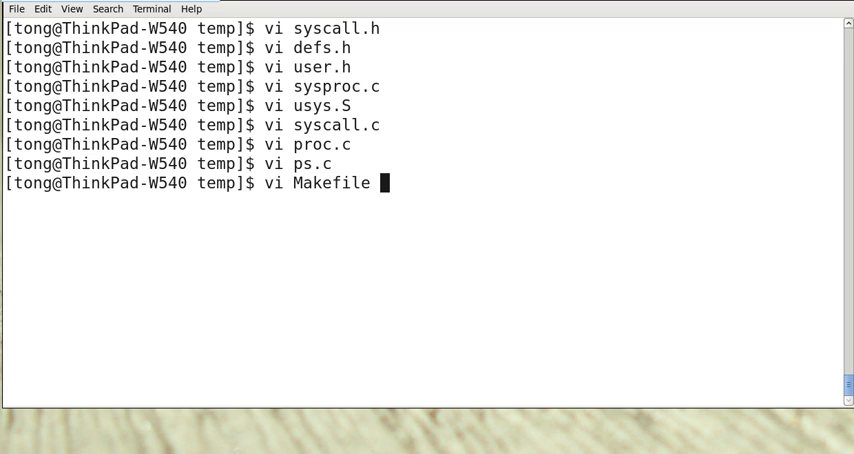
{"action": "type", "text": "/w"}
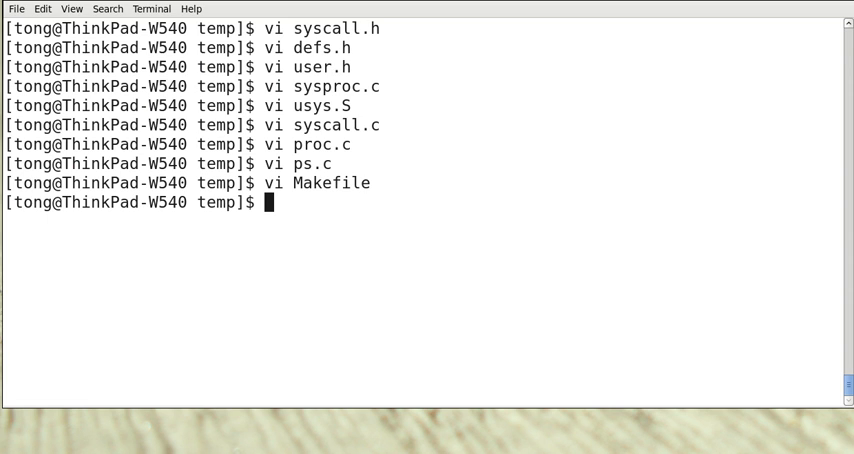
Step: Rebuild xv6 with make, then boot it in QEMU with make qemu
{"action": "type", "text": "mak"}
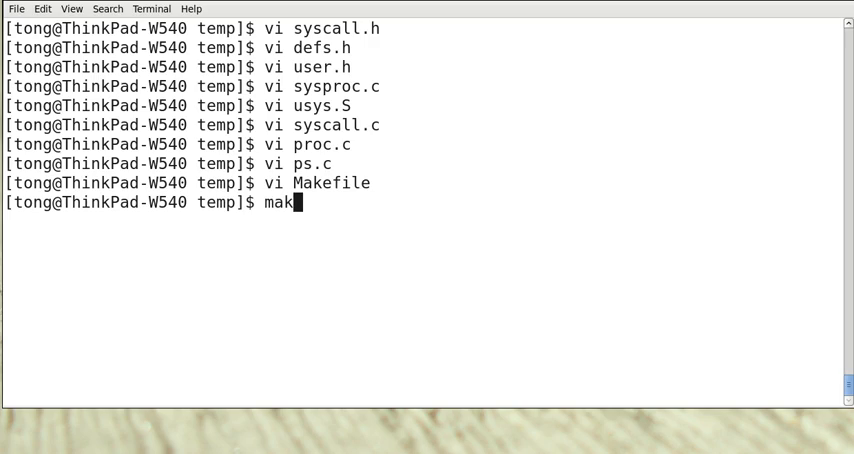
{"action": "key", "text": "Return"}
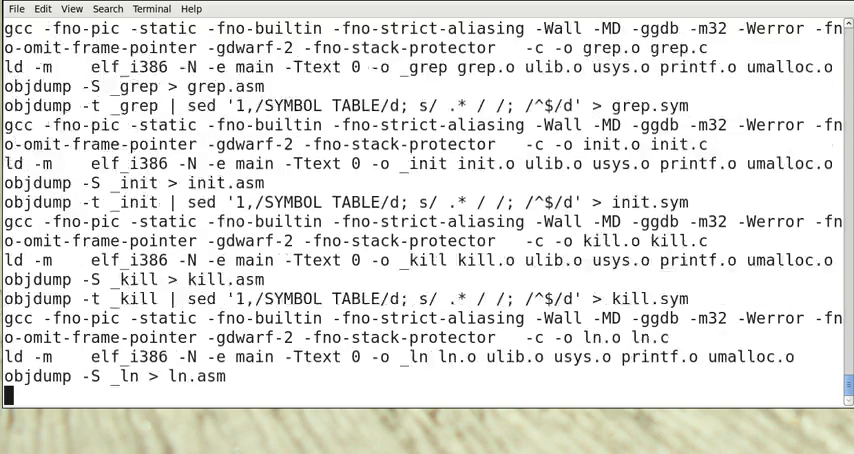
{"action": "type", "text": "make"}
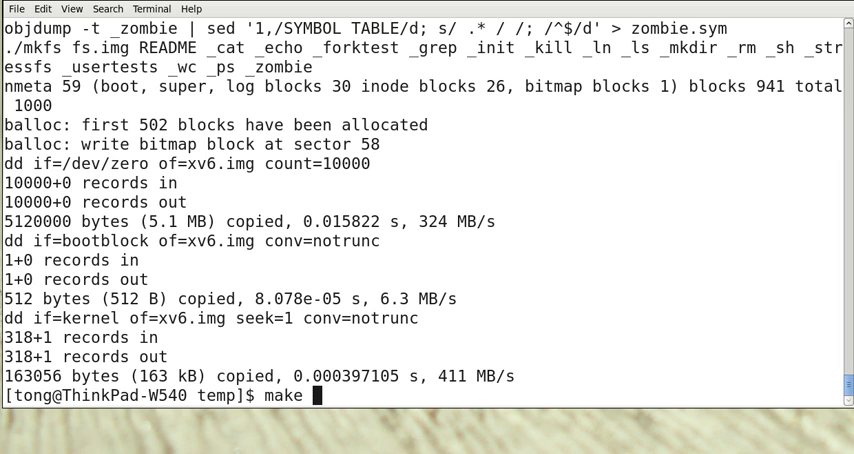
{"action": "type", "text": "qe"}
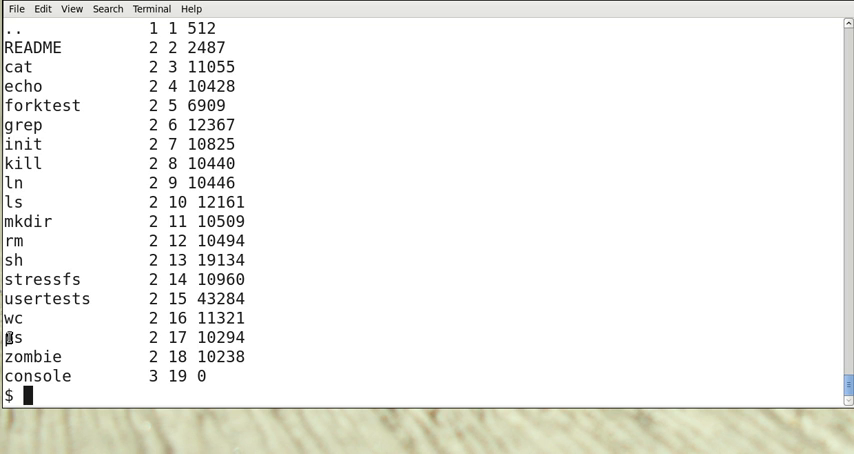
{"action": "mouse_move", "coordinate": [296, 452]}
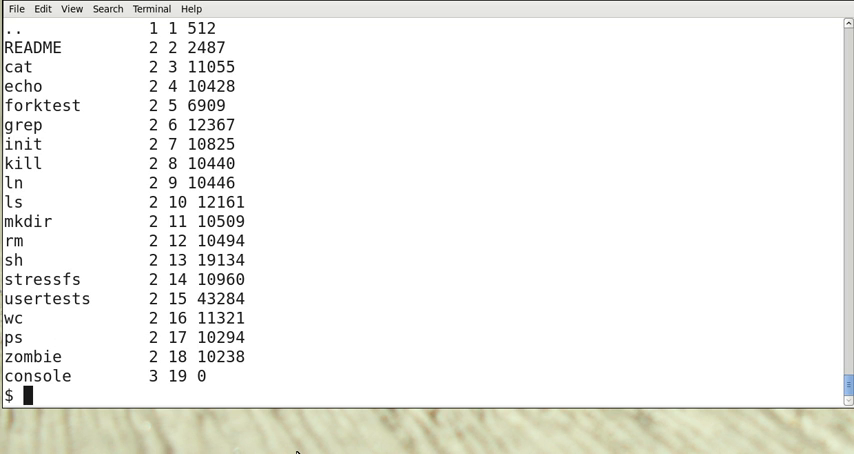
Step: Run ps in xv6 to list init, sh and ps with pids and states, then quit QEMU with q
{"action": "type", "text": "ps"}
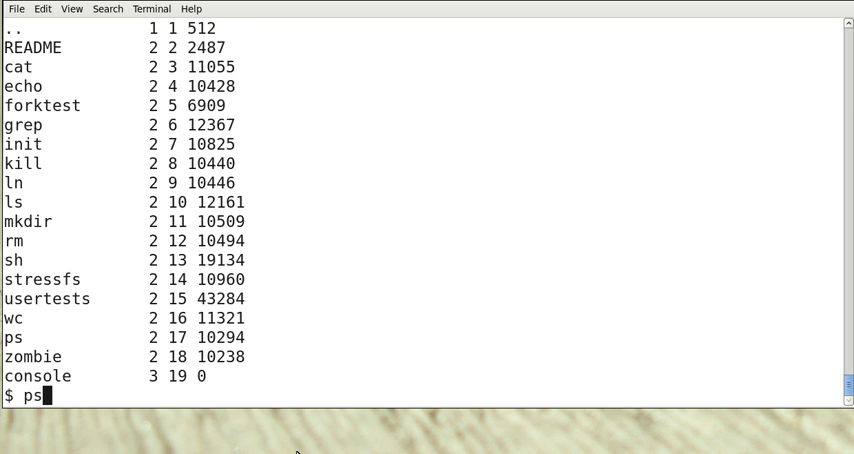
{"action": "key", "text": "Return"}
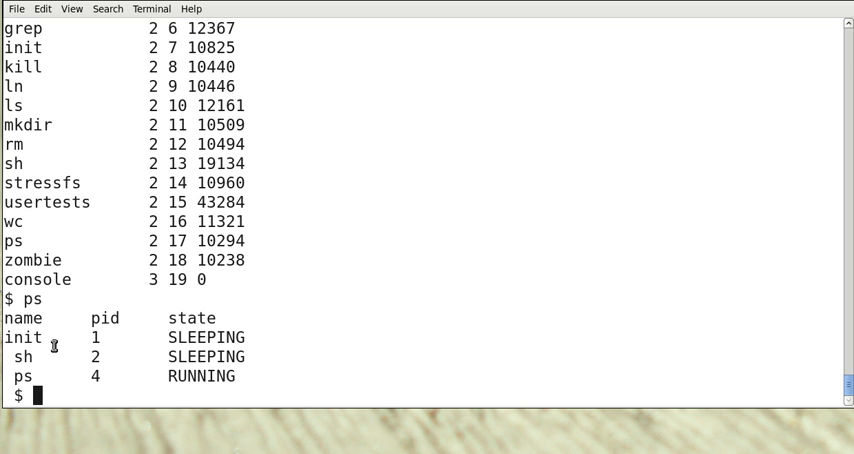
{"action": "mouse_move", "coordinate": [188, 370]}
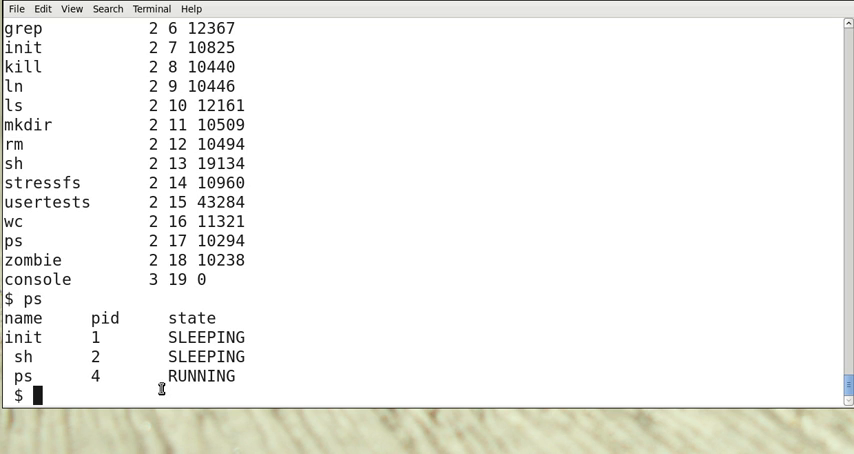
{"action": "mouse_move", "coordinate": [96, 376]}
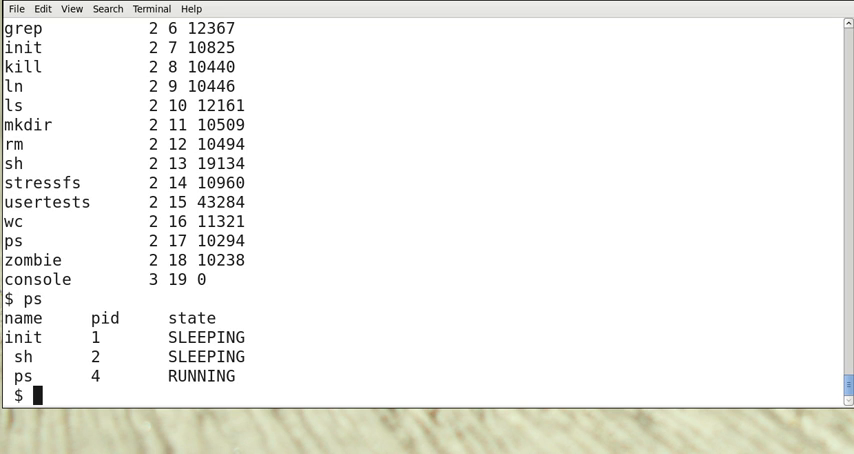
{"action": "type", "text": "qemu) q"}
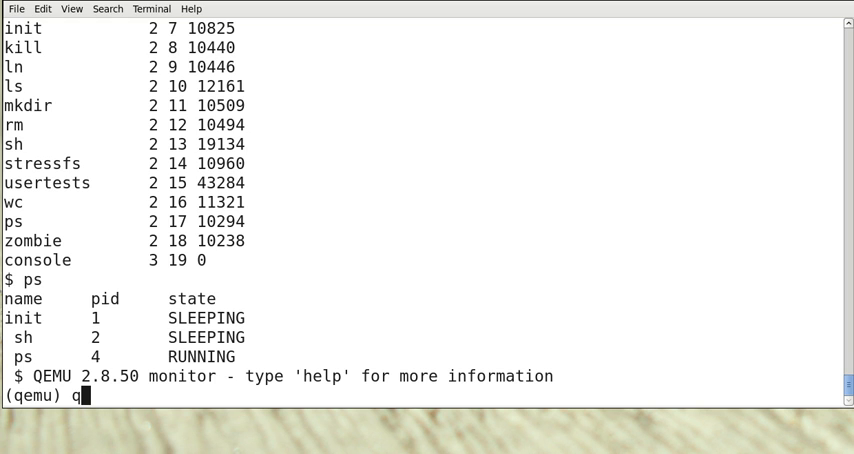